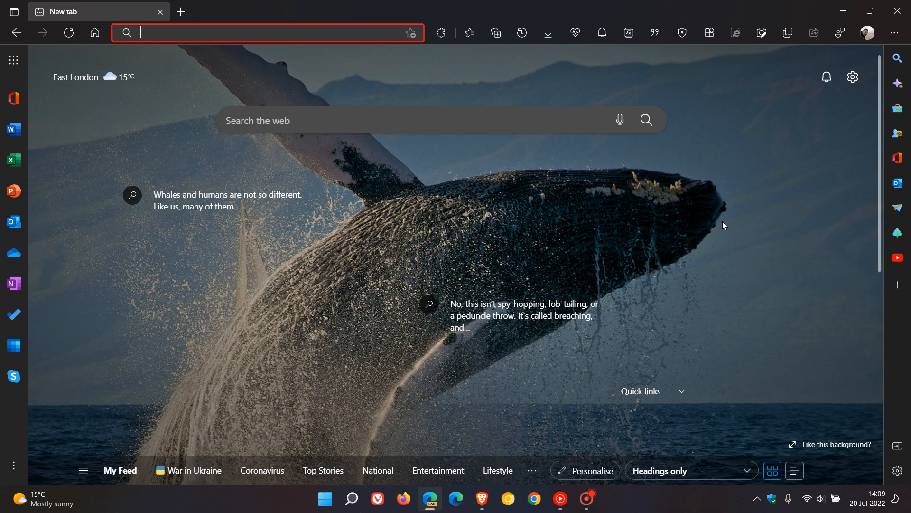
mouse_move(600, 364)
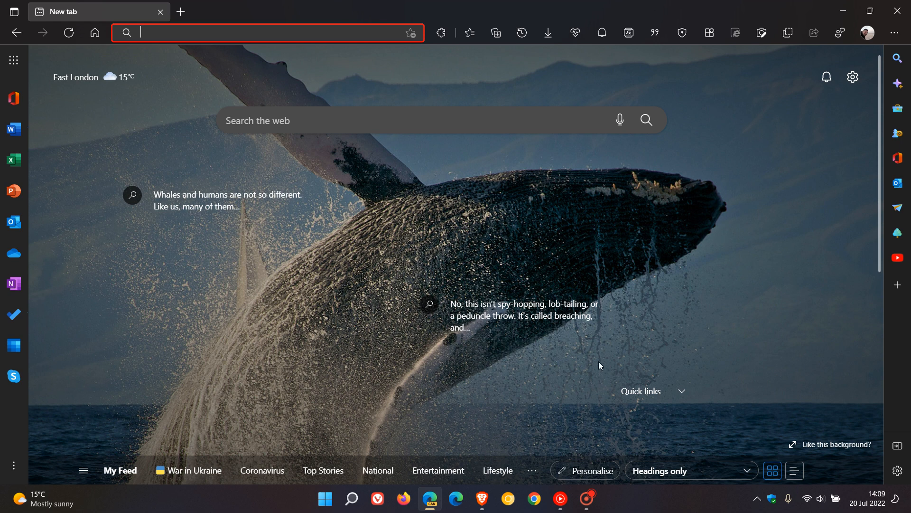
mouse_move(735, 255)
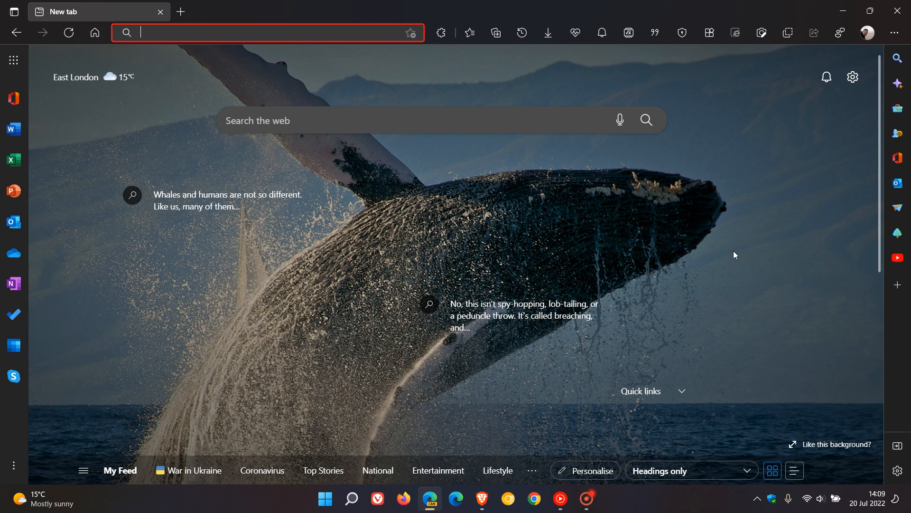
mouse_move(765, 241)
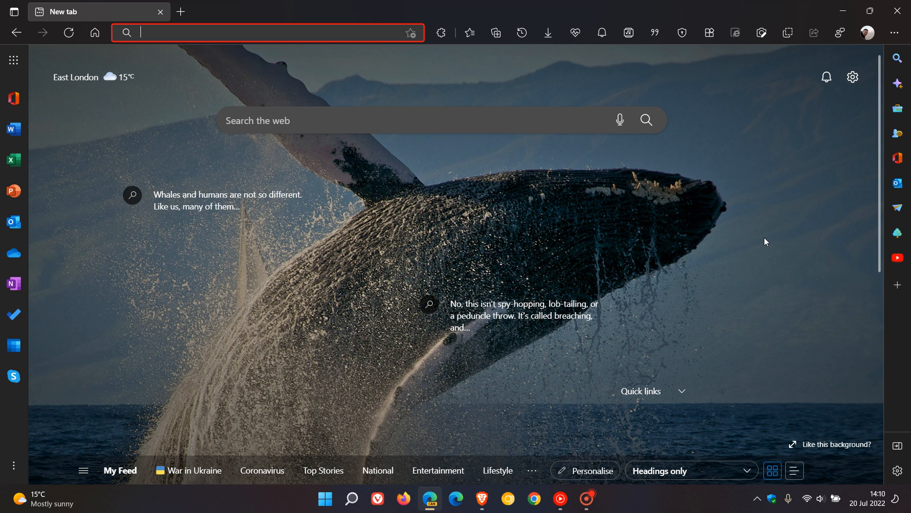
mouse_move(800, 220)
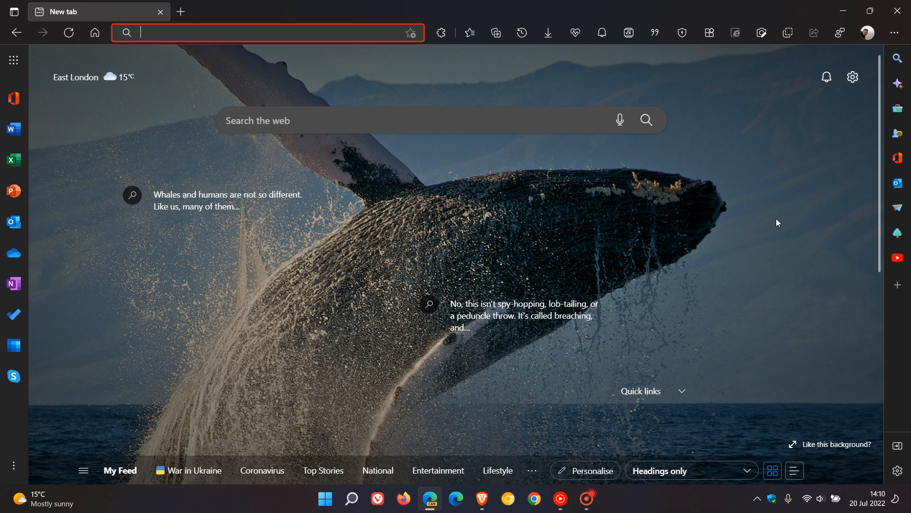
mouse_move(778, 211)
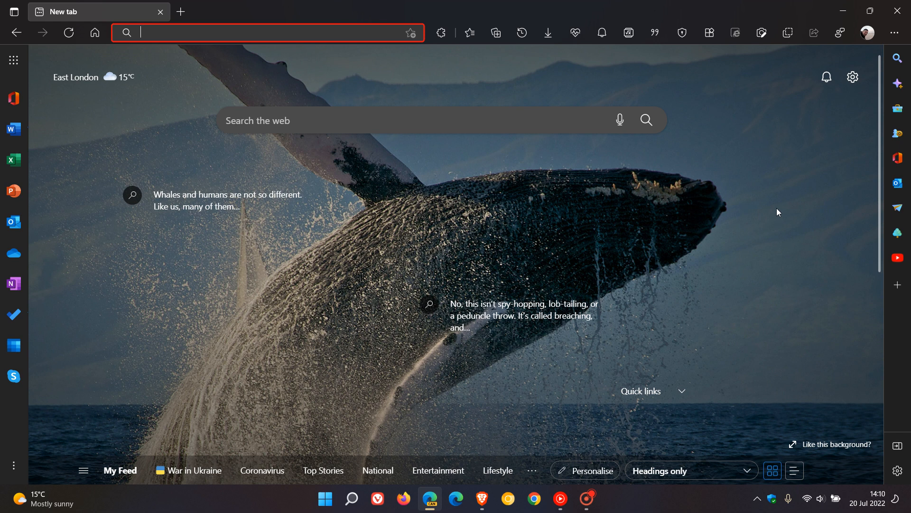
mouse_move(750, 184)
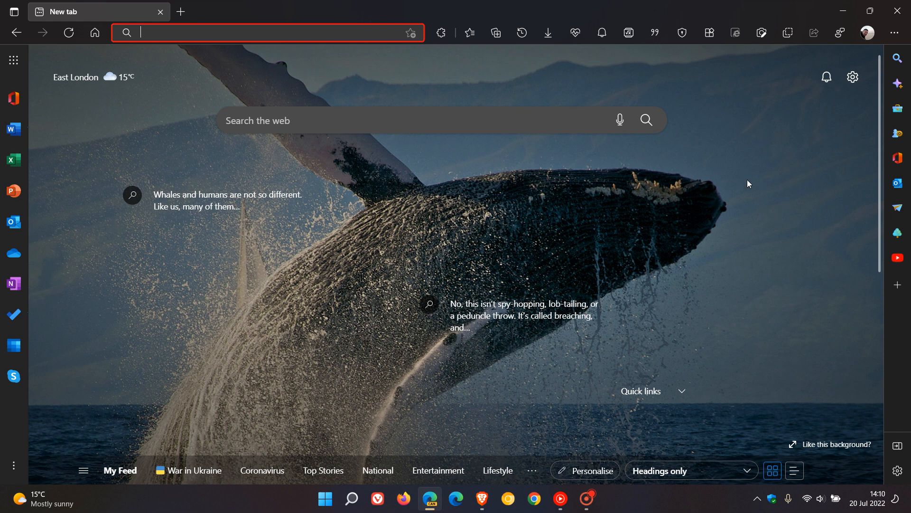
mouse_move(767, 214)
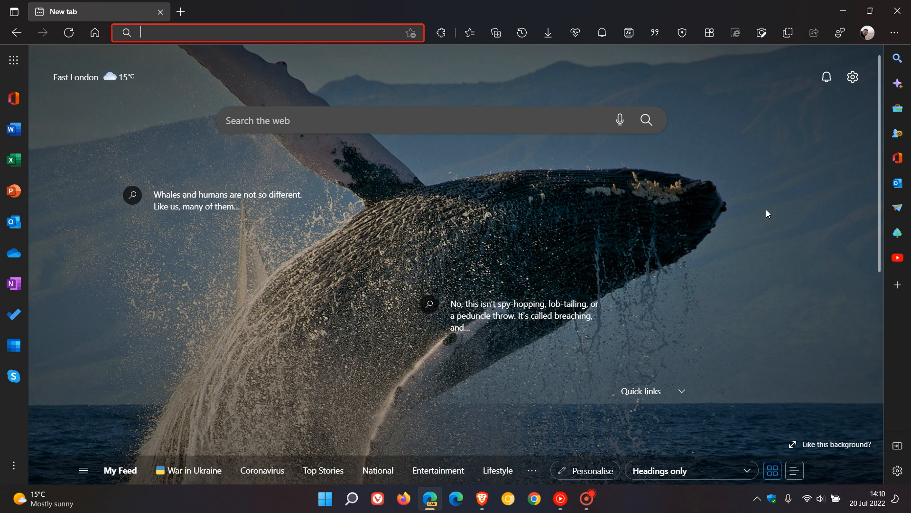
mouse_move(763, 209)
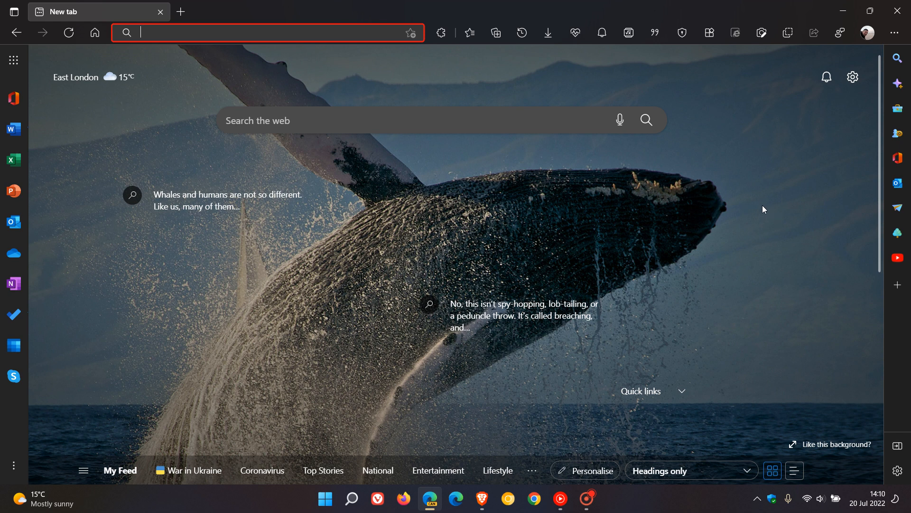
mouse_move(666, 189)
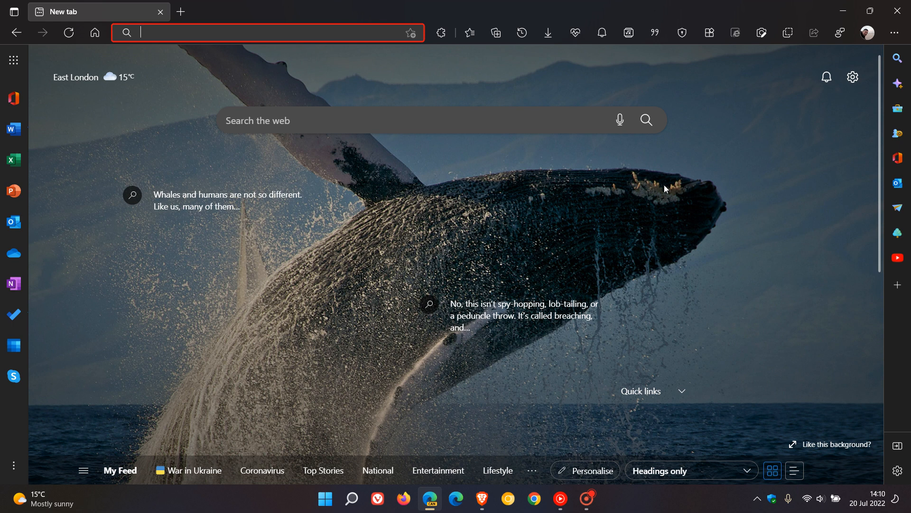
mouse_move(673, 187)
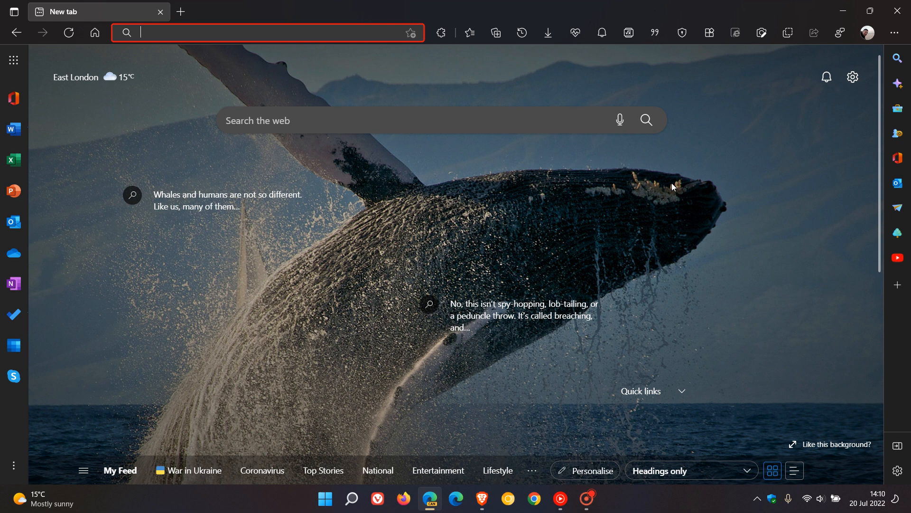
mouse_move(709, 187)
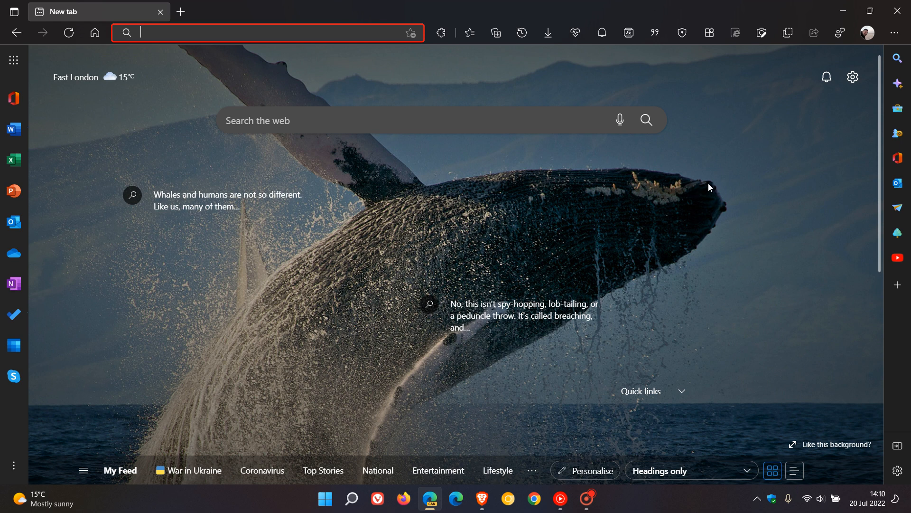
mouse_move(692, 185)
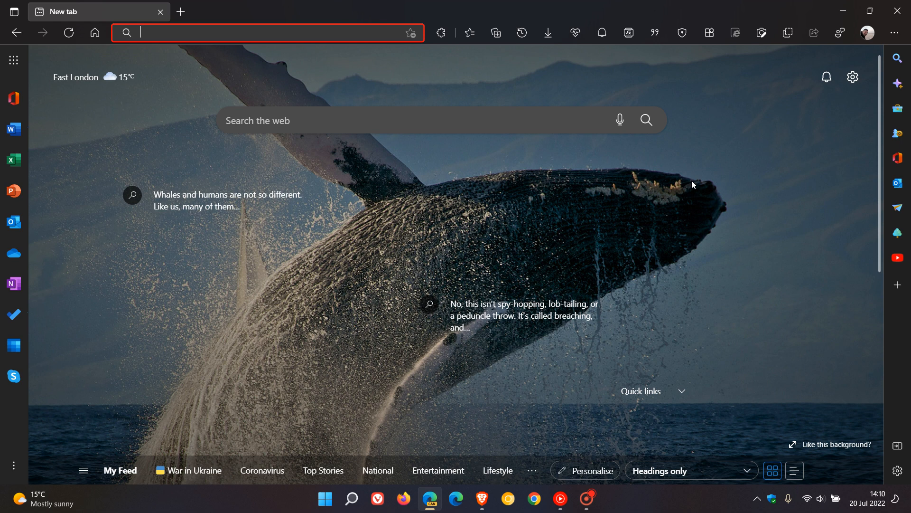
mouse_move(473, 196)
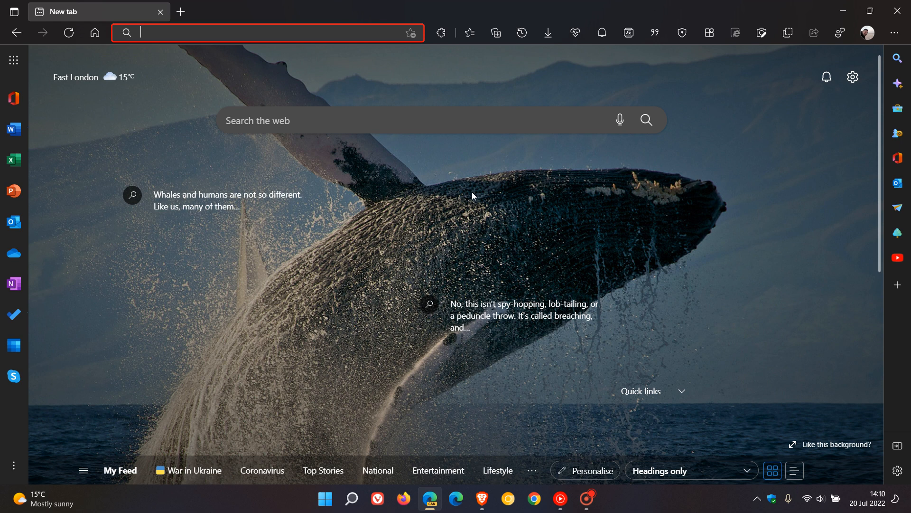
mouse_move(464, 196)
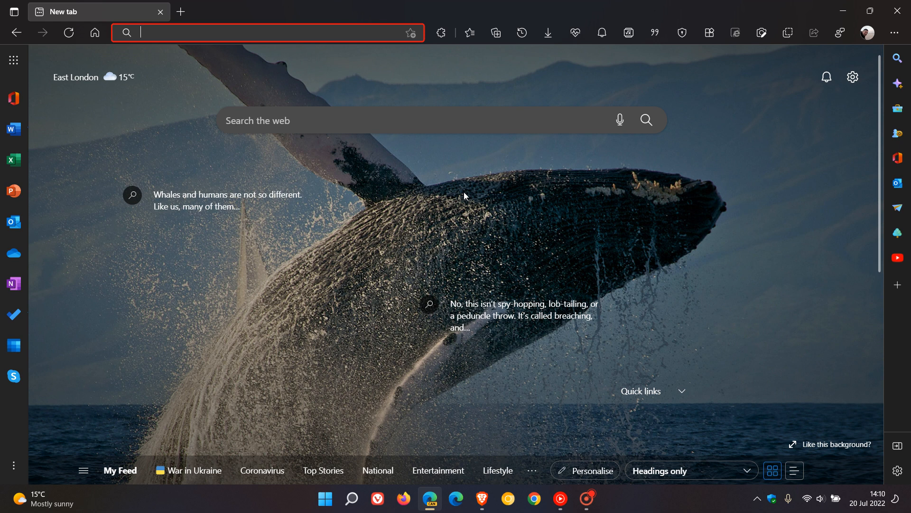
mouse_move(356, 52)
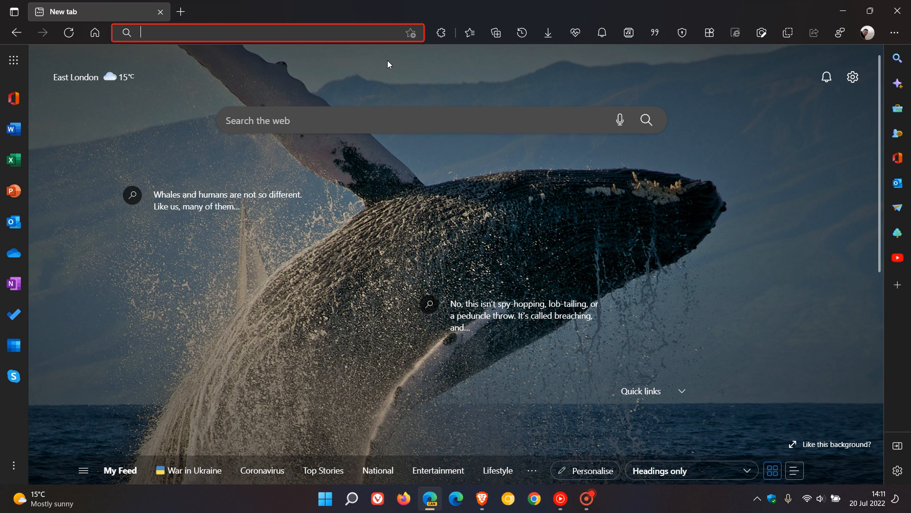
mouse_move(323, 58)
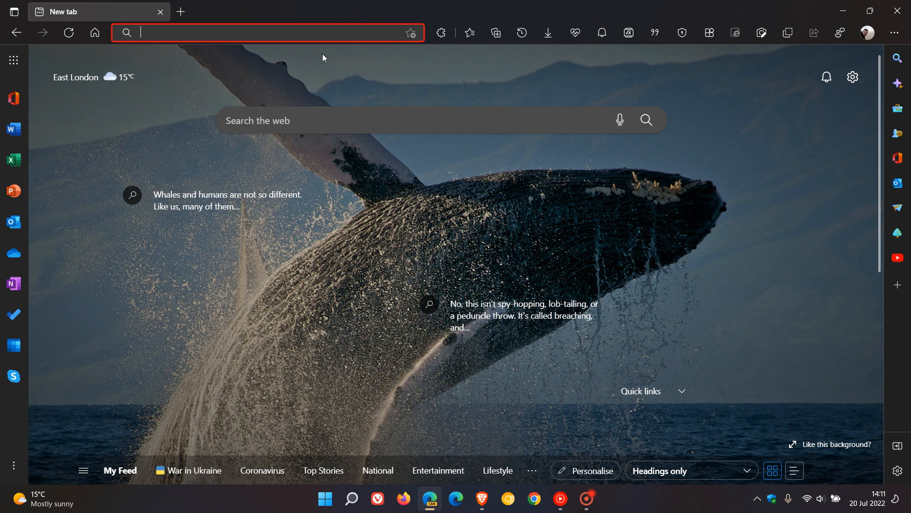
mouse_move(320, 33)
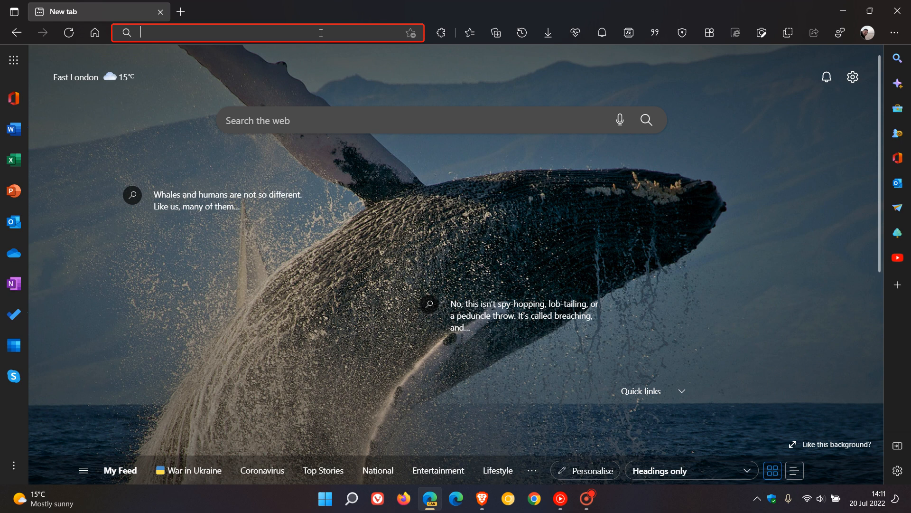
- Filter edge://flags to 'Command Palette' and show the flag's state choices
type("ef")
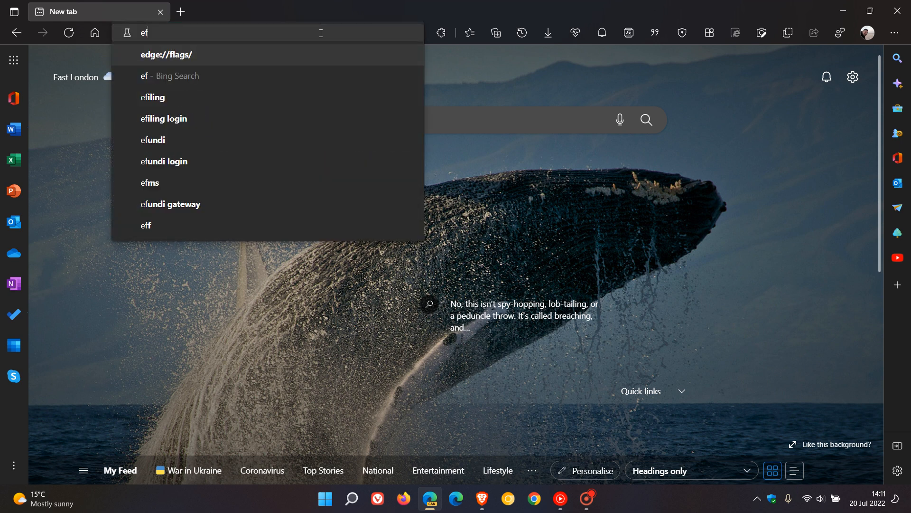
left_click(166, 54)
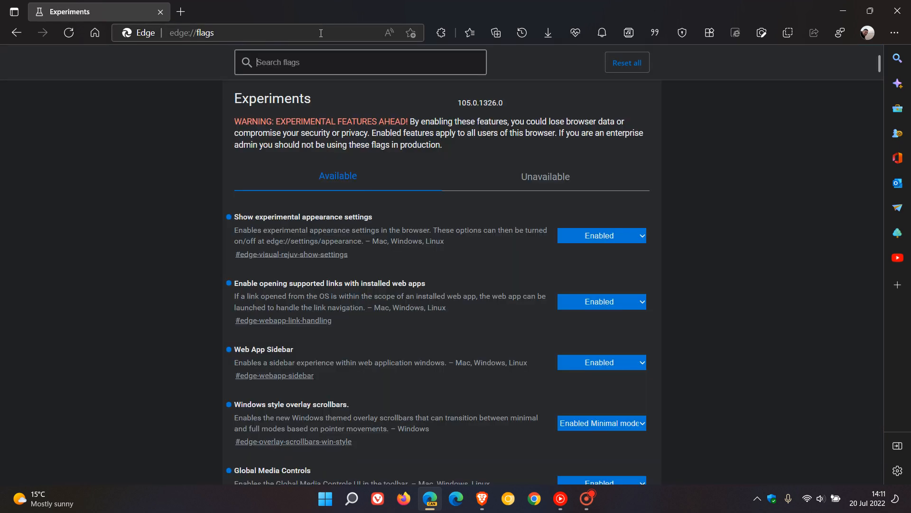
left_click(361, 63)
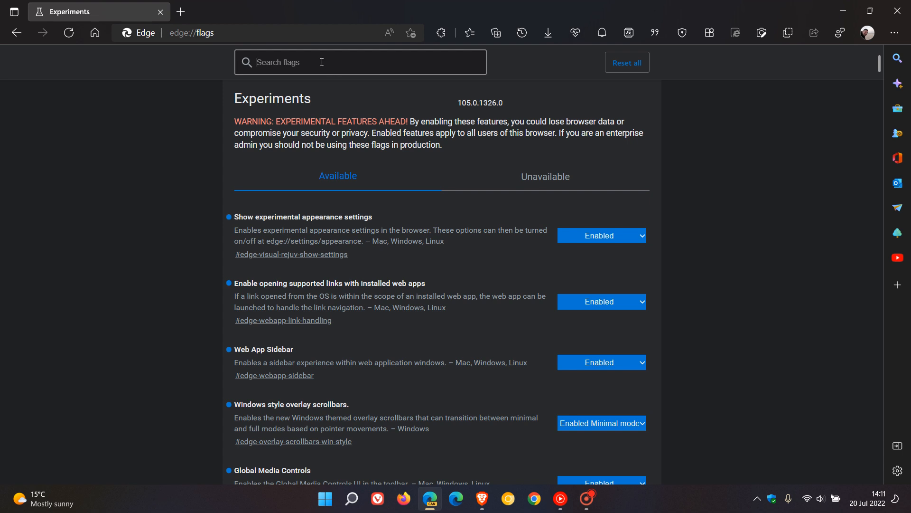
type("Command Palette")
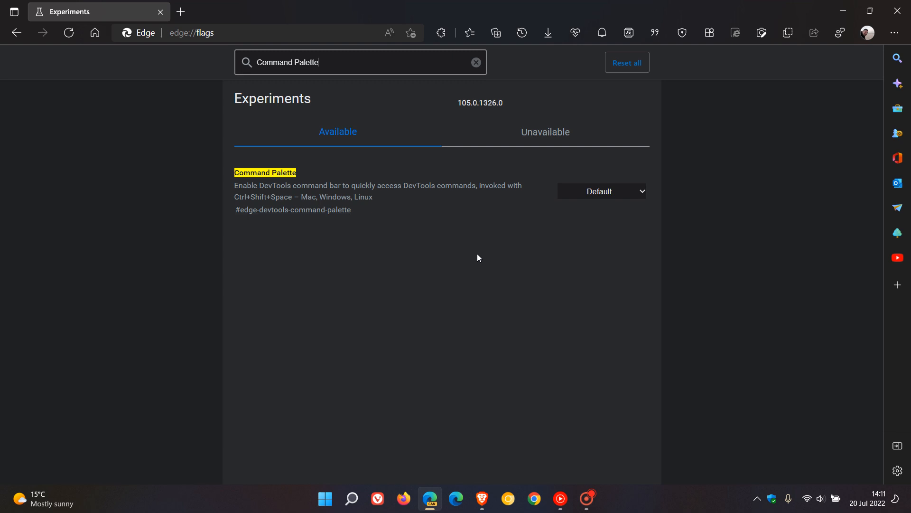
mouse_move(285, 194)
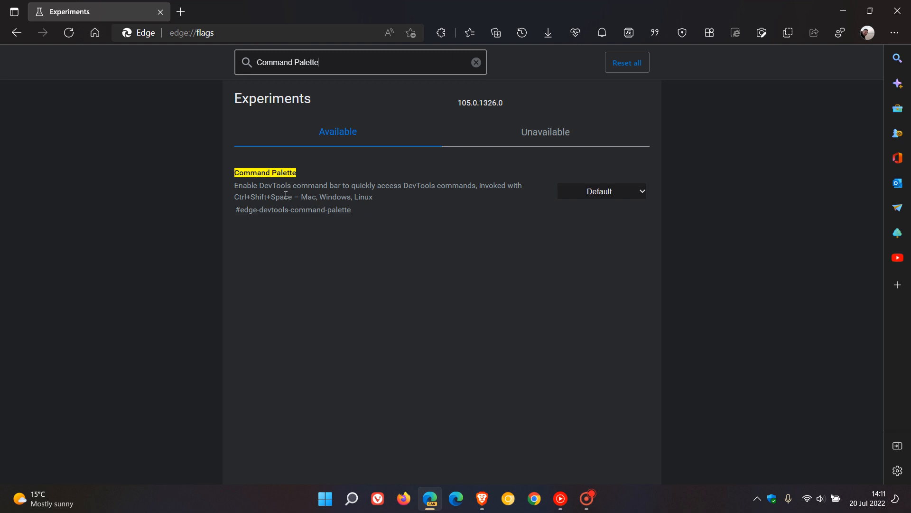
mouse_move(462, 204)
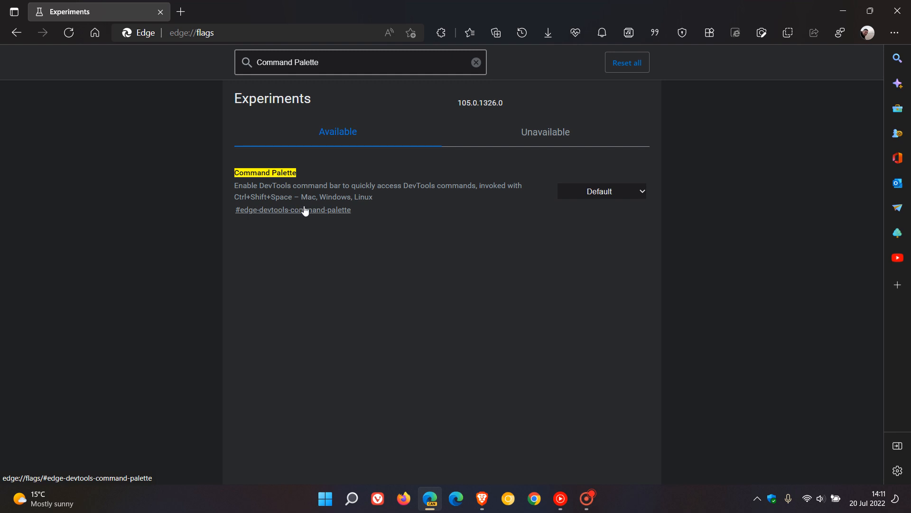
left_click(602, 191)
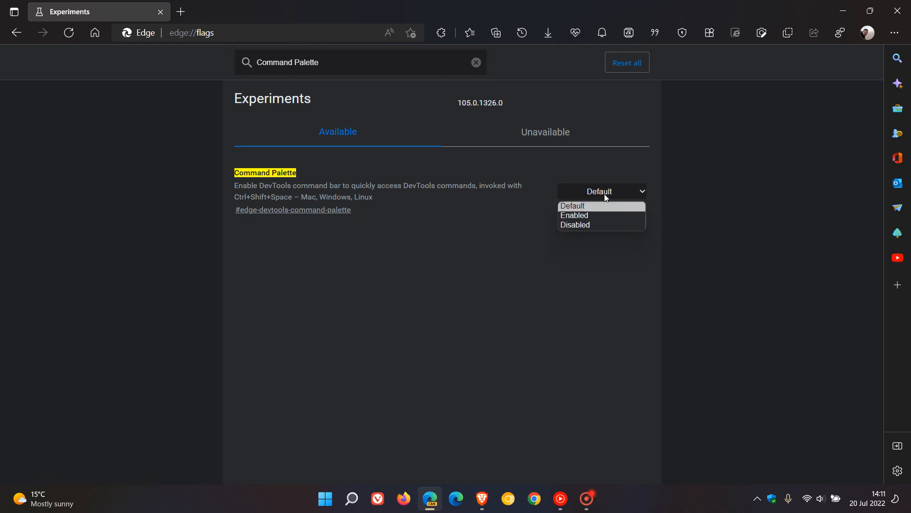
mouse_move(602, 216)
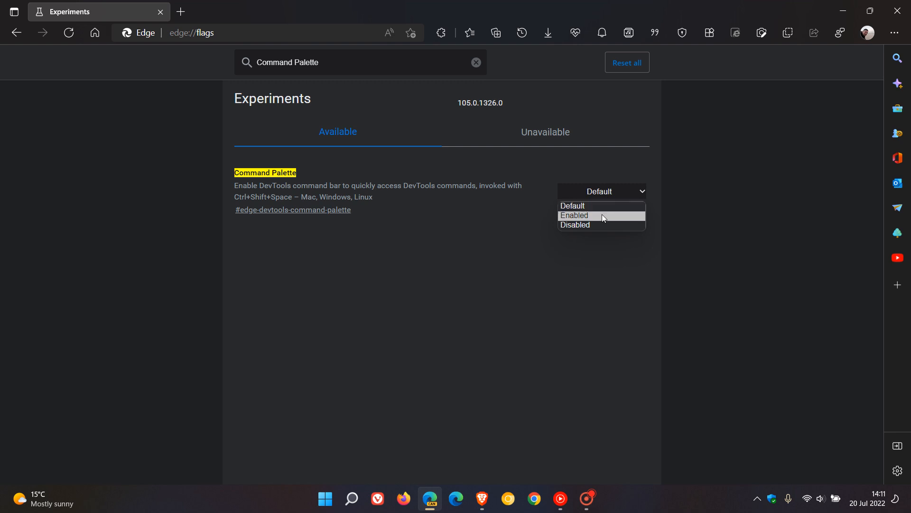
- Set the Command Palette flag to Enabled and restart Edge to apply it
left_click(844, 11)
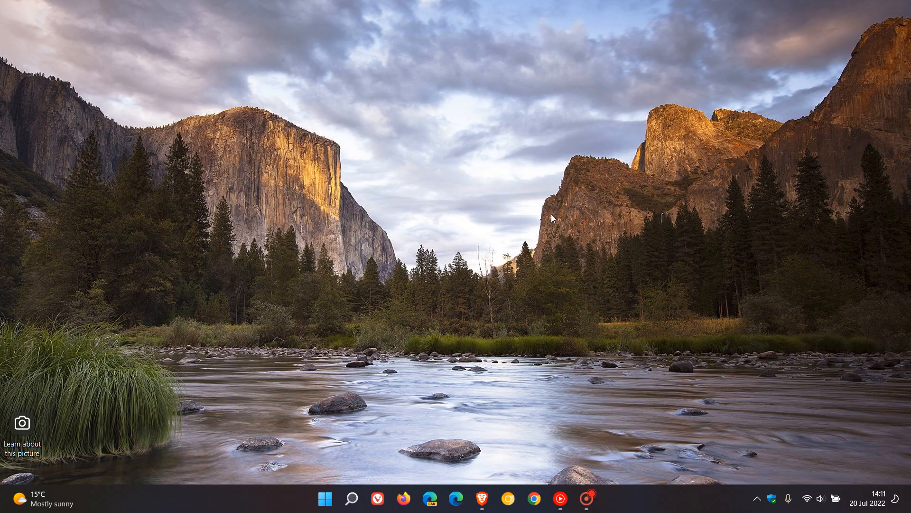
left_click(456, 498)
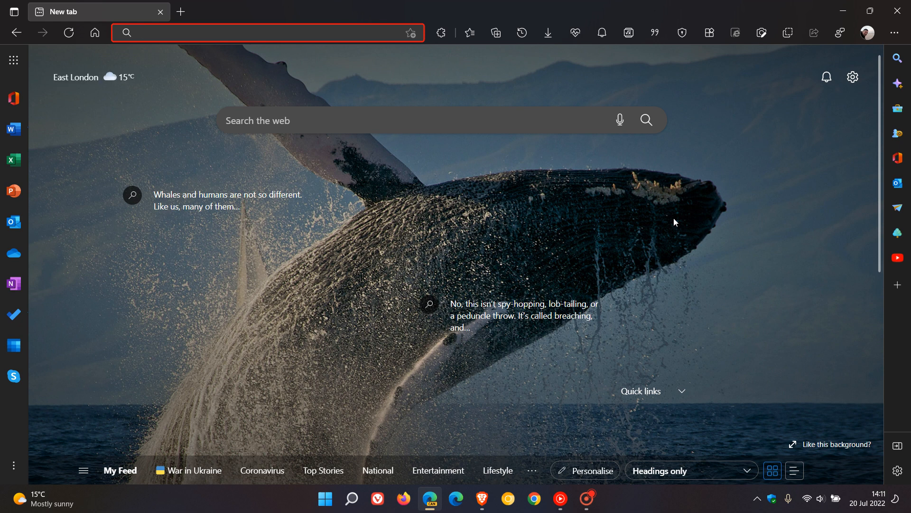
- Bring up the Command Palette with Ctrl+Shift+Space, view suggestions for 'tabs', then clear the text
left_click(268, 32)
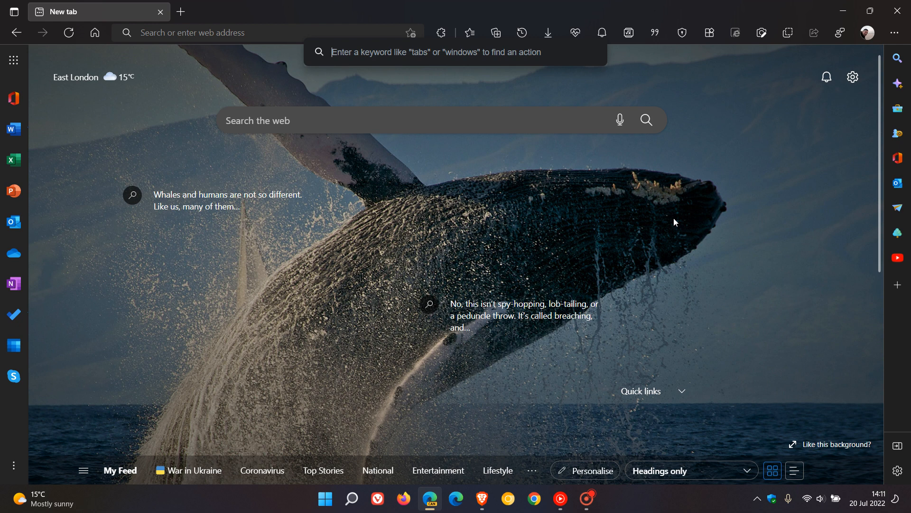
mouse_move(446, 63)
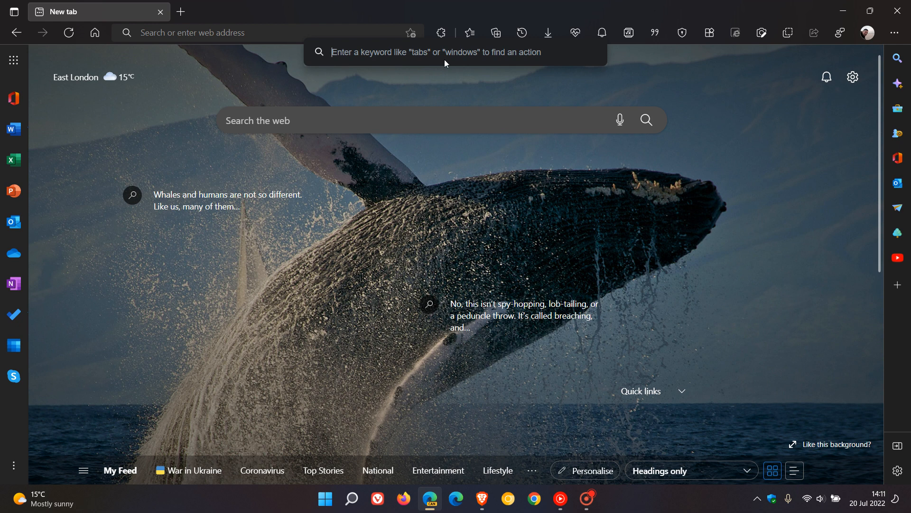
mouse_move(490, 82)
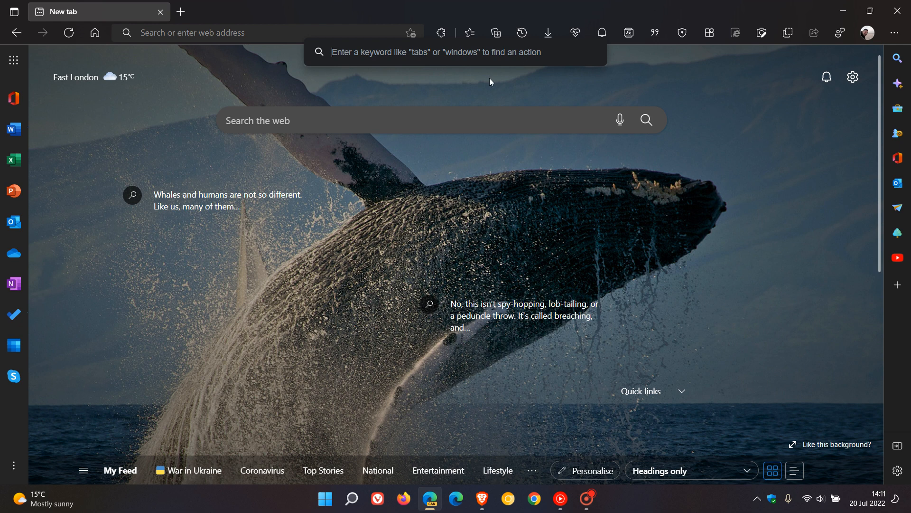
type("tabs")
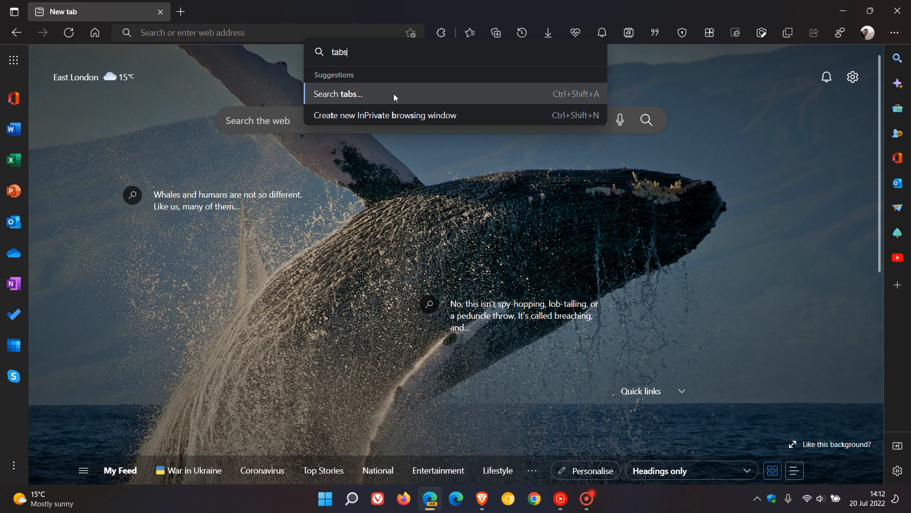
mouse_move(441, 115)
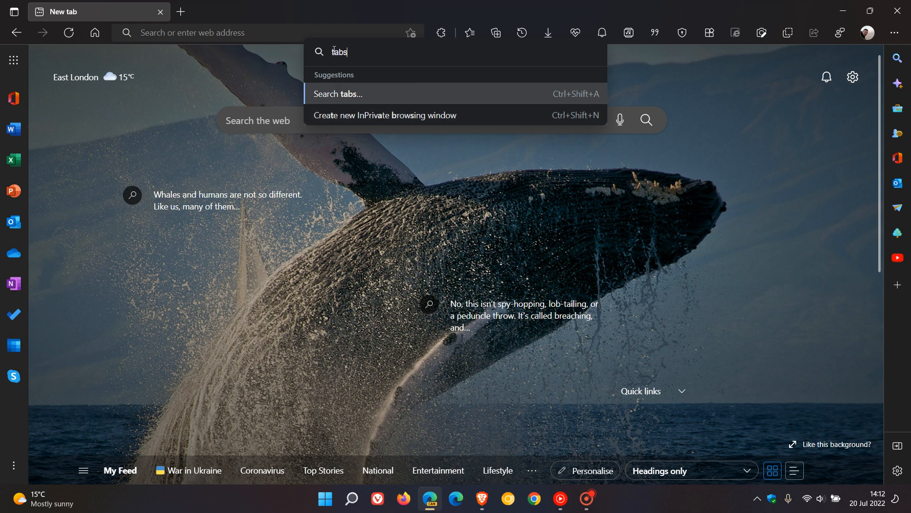
double_click(340, 51)
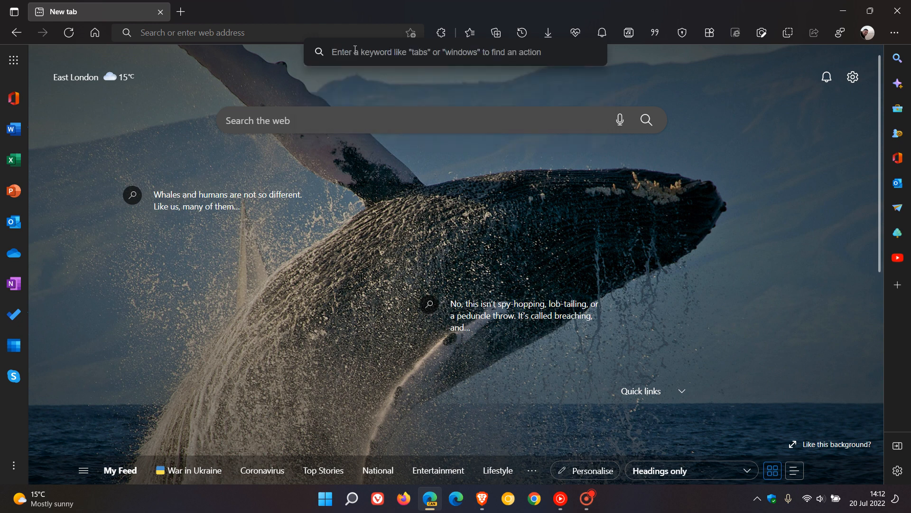
- Enter 'bookmark' to list bookmark actions such as bookmarking the tab and the manager
type("bookmar")
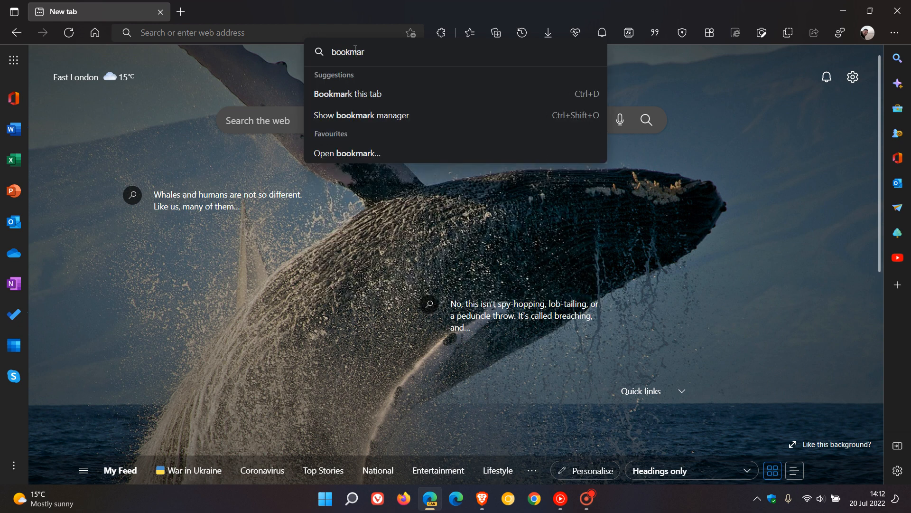
type("k")
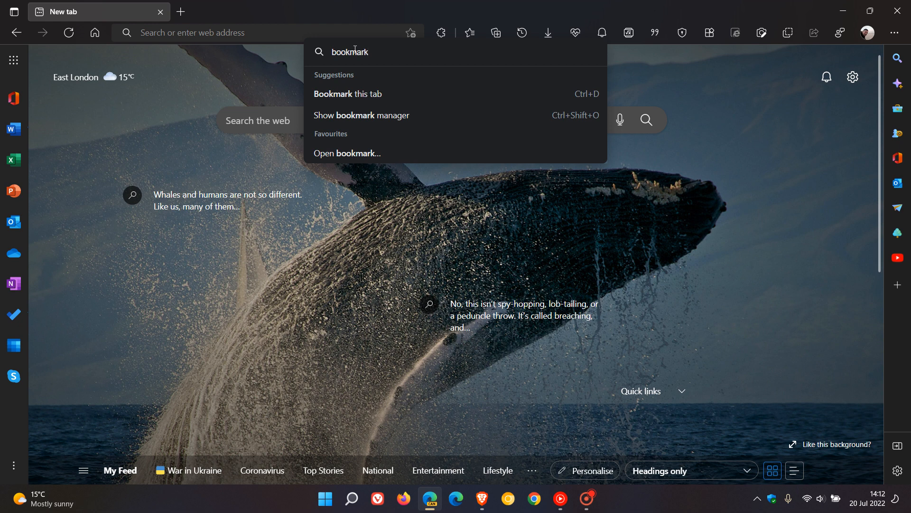
mouse_move(388, 115)
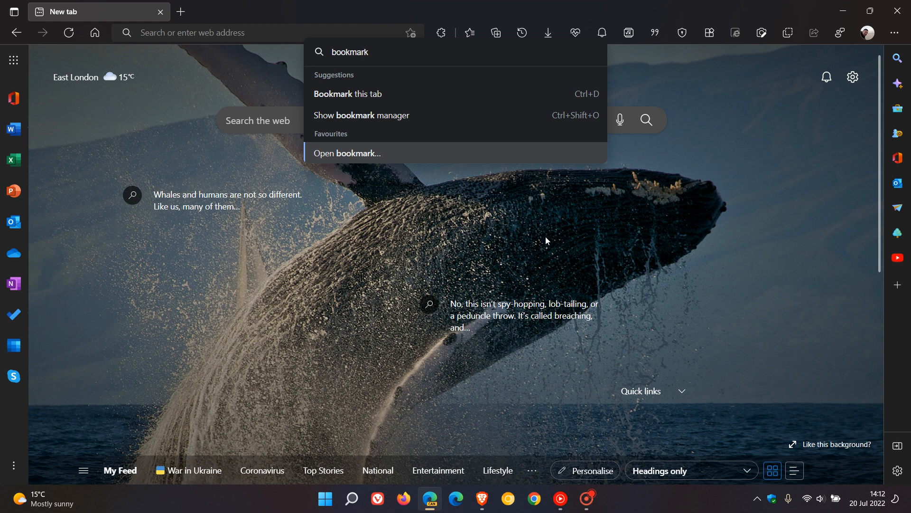
mouse_move(545, 239)
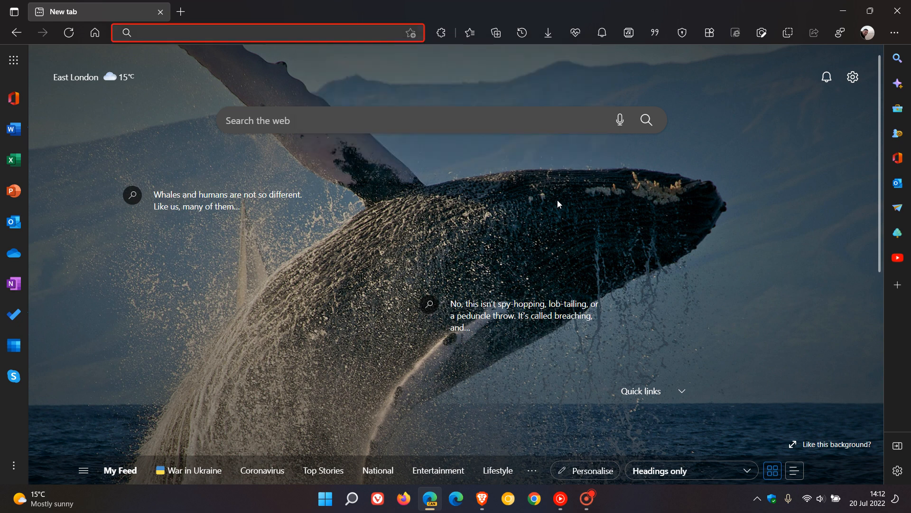
mouse_move(589, 231)
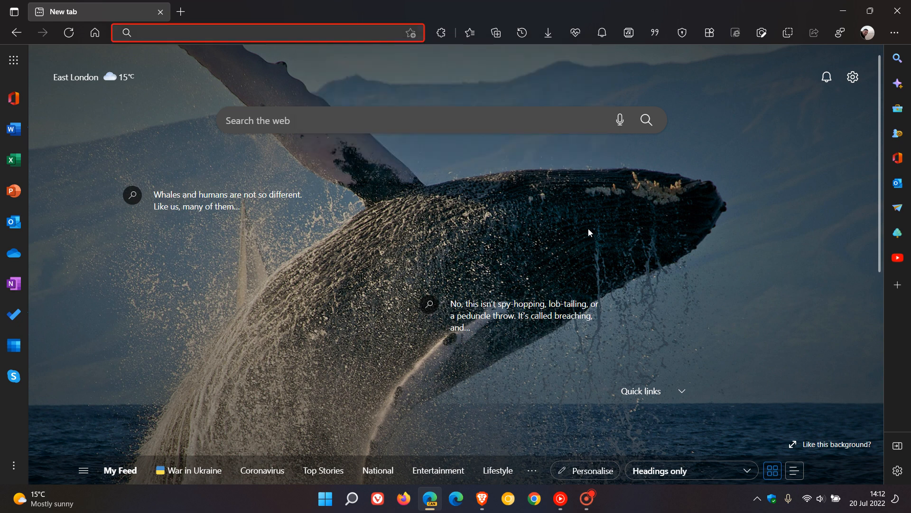
mouse_move(557, 177)
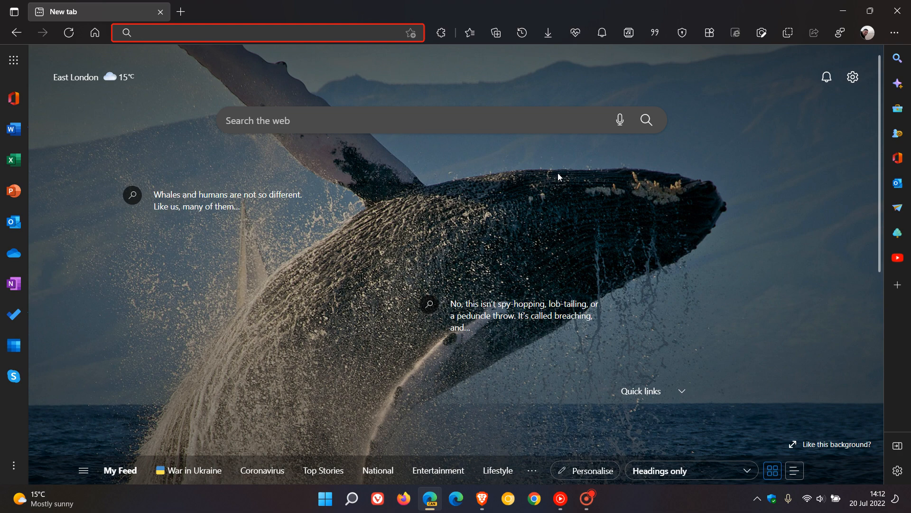